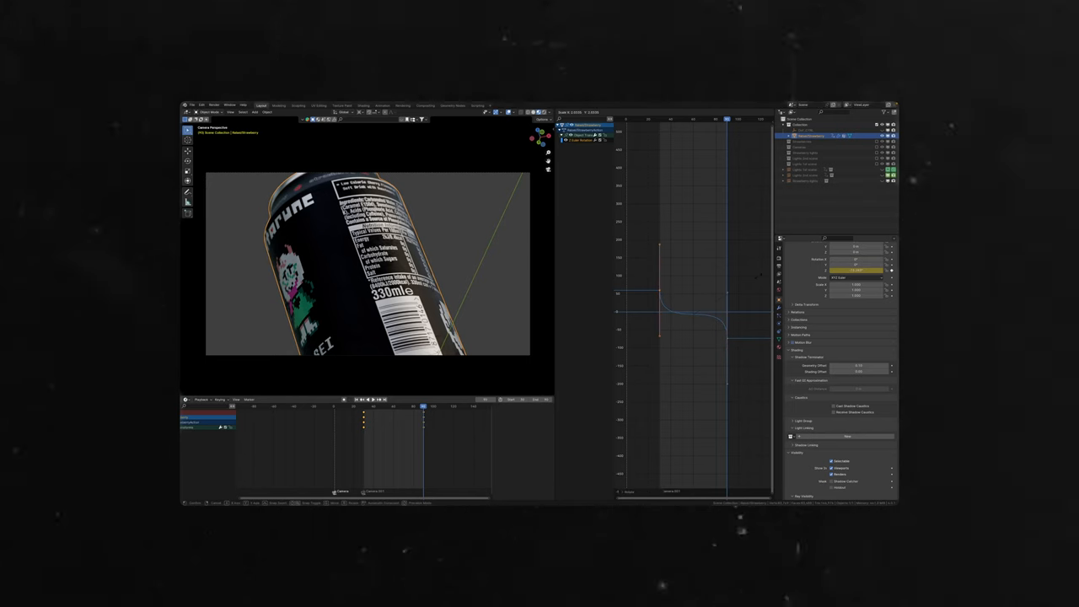
# Insert a new node into the can material's node tree in the Shader Editor
pyautogui.click(364, 105)
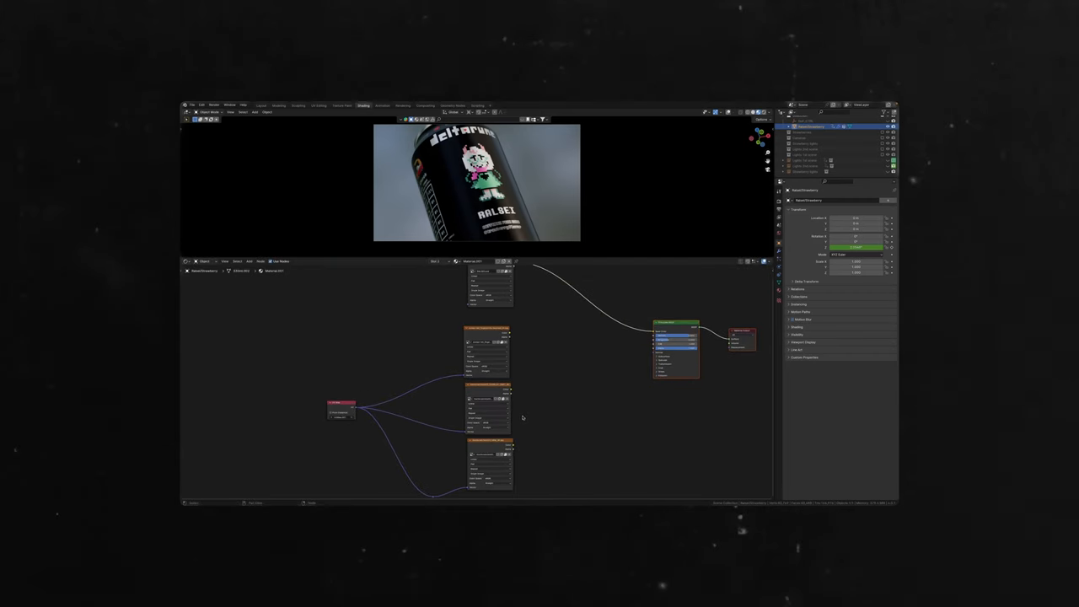
pyautogui.moveTo(523, 418)
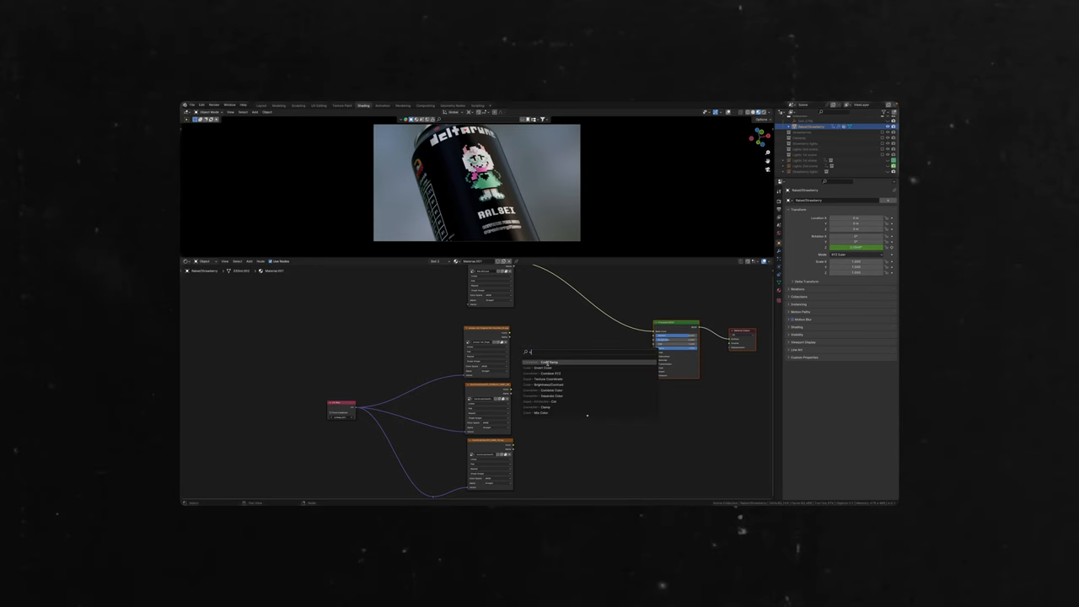
pyautogui.click(548, 363)
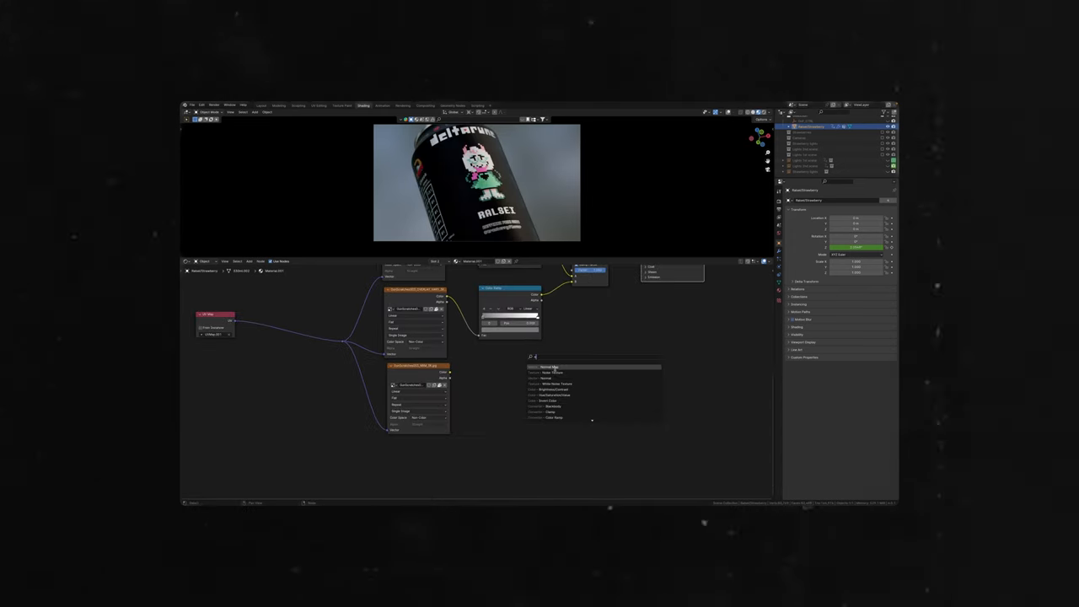
pyautogui.click(550, 368)
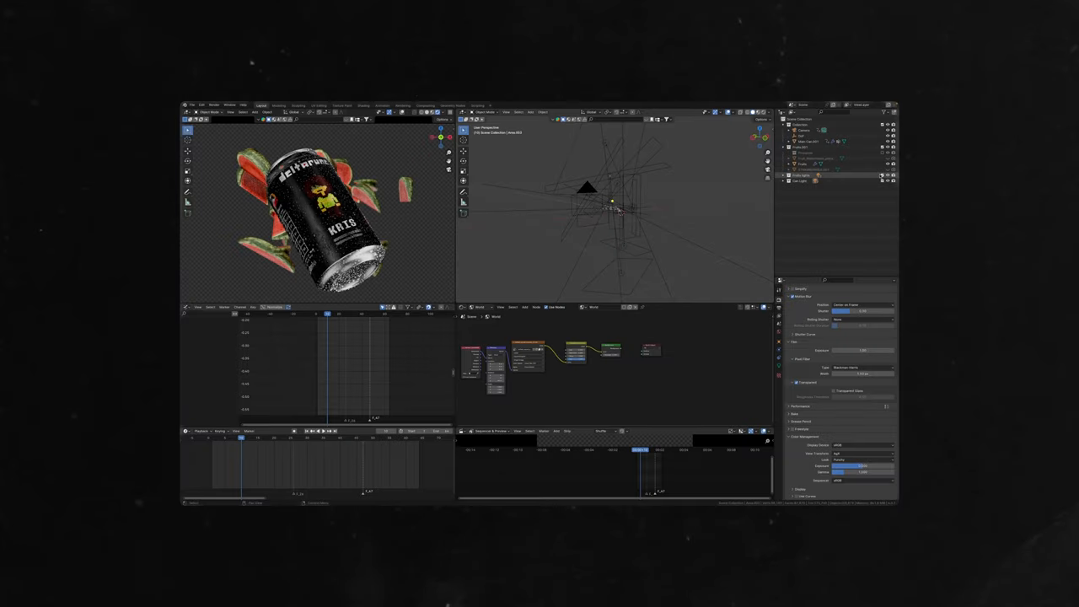
# Bring up the fruit-slice scene with its viewport, camera view, Graph Editor and Shader Editor
pyautogui.click(883, 175)
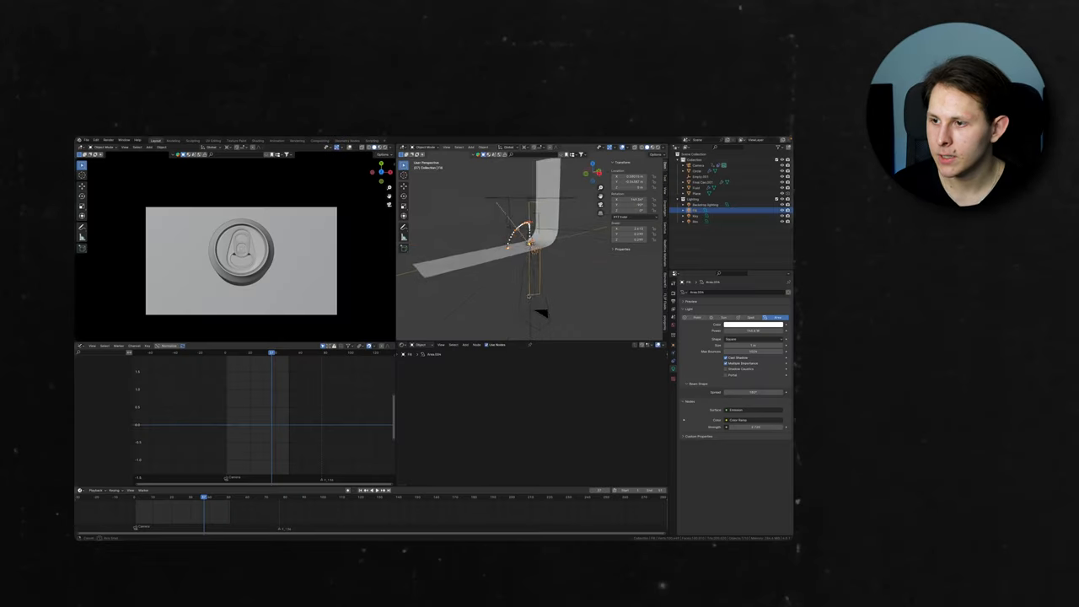
# Leave camera view to see the can on the curved backdrop beside its path curve
pyautogui.click(700, 206)
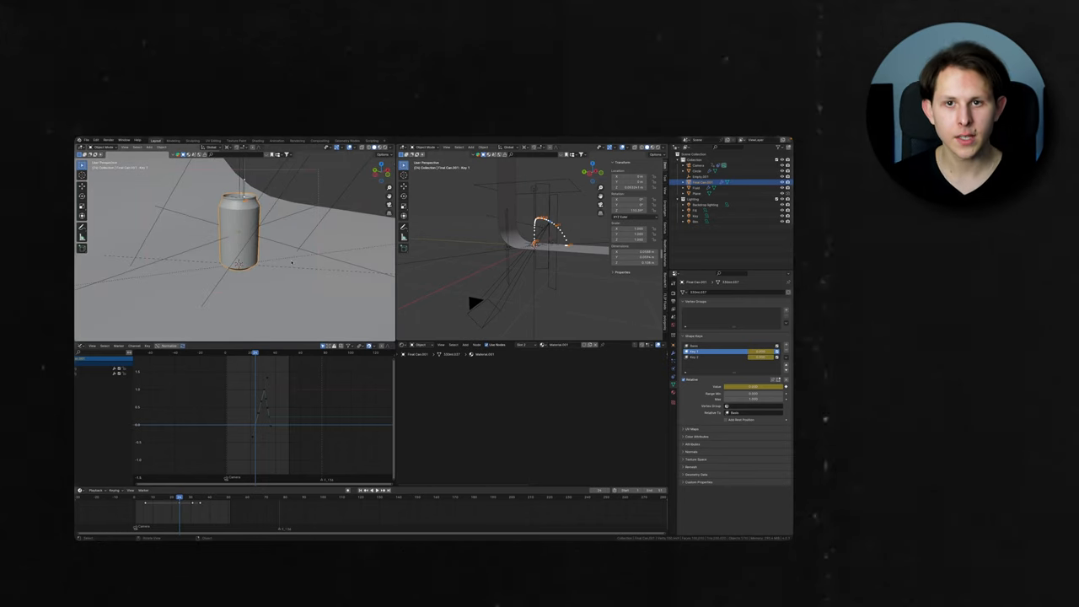
pyautogui.moveTo(302, 272)
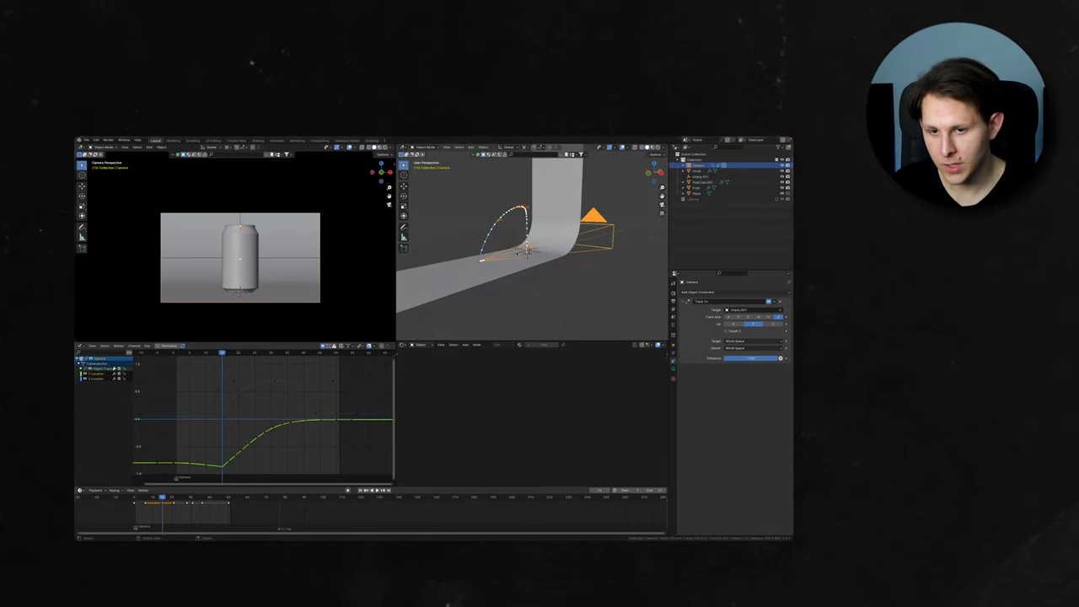
pyautogui.moveTo(543, 229)
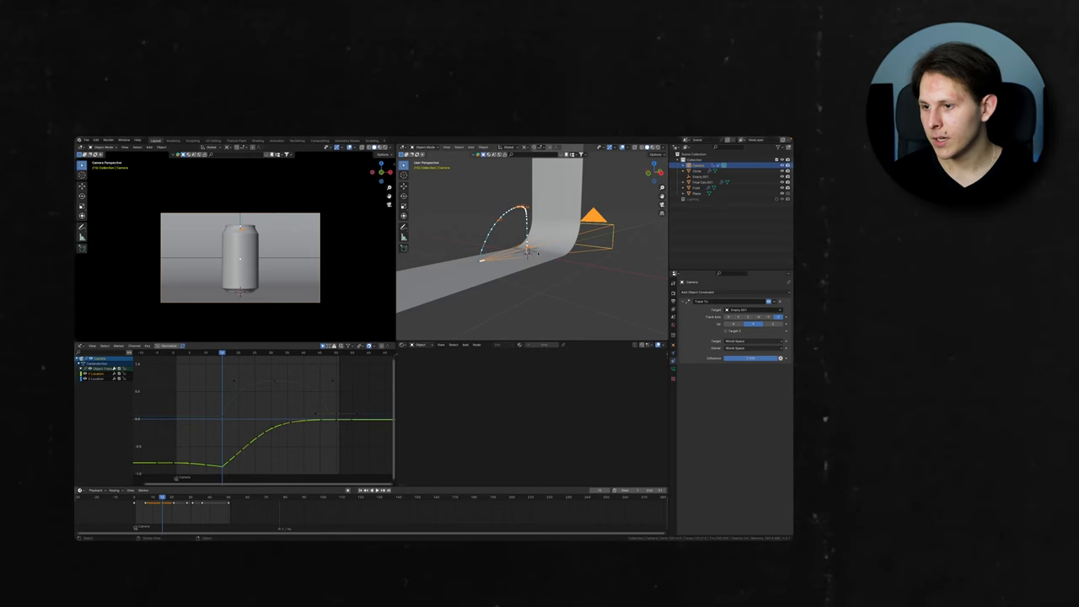
# Adjust the camera's F-curve in the Graph Editor so its move eases in
pyautogui.click(702, 177)
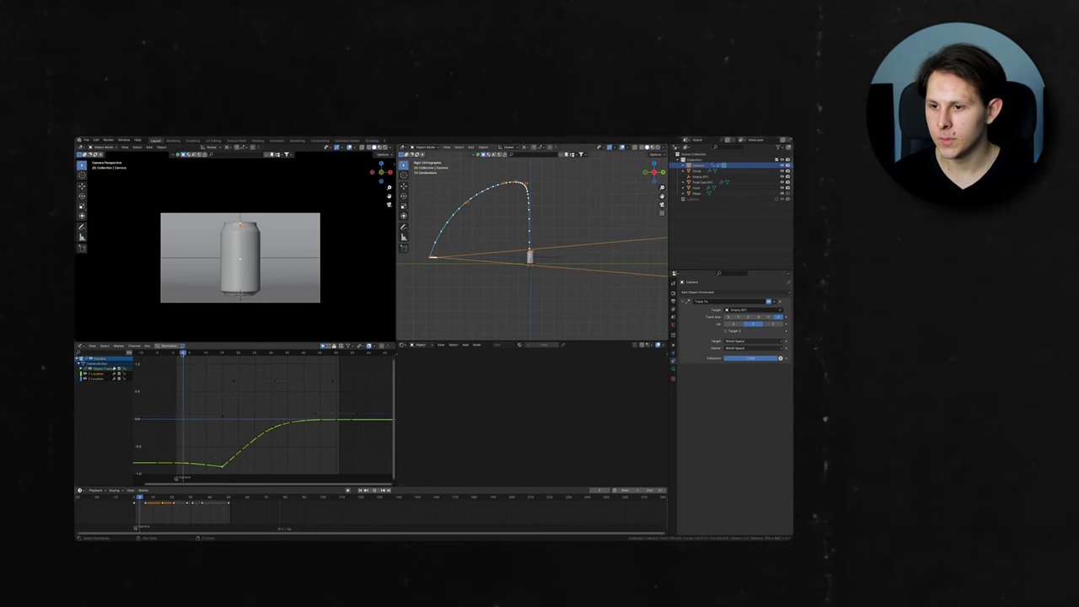
# Scrub the timeline along the camera's arcing path and show its animated properties
pyautogui.moveTo(182, 353); pyautogui.dragTo(280, 352)
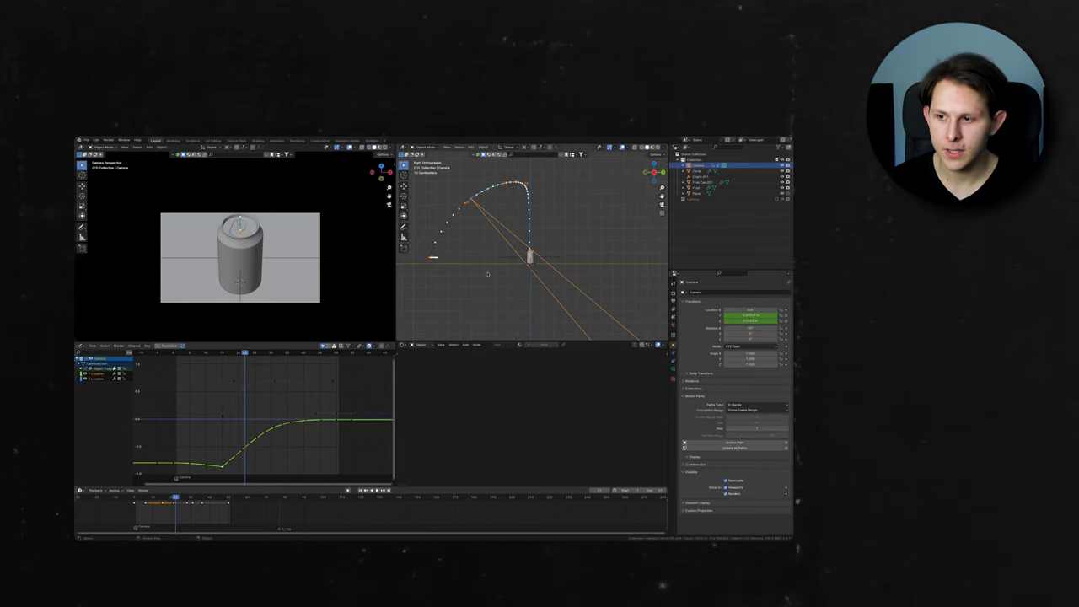
pyautogui.click(733, 447)
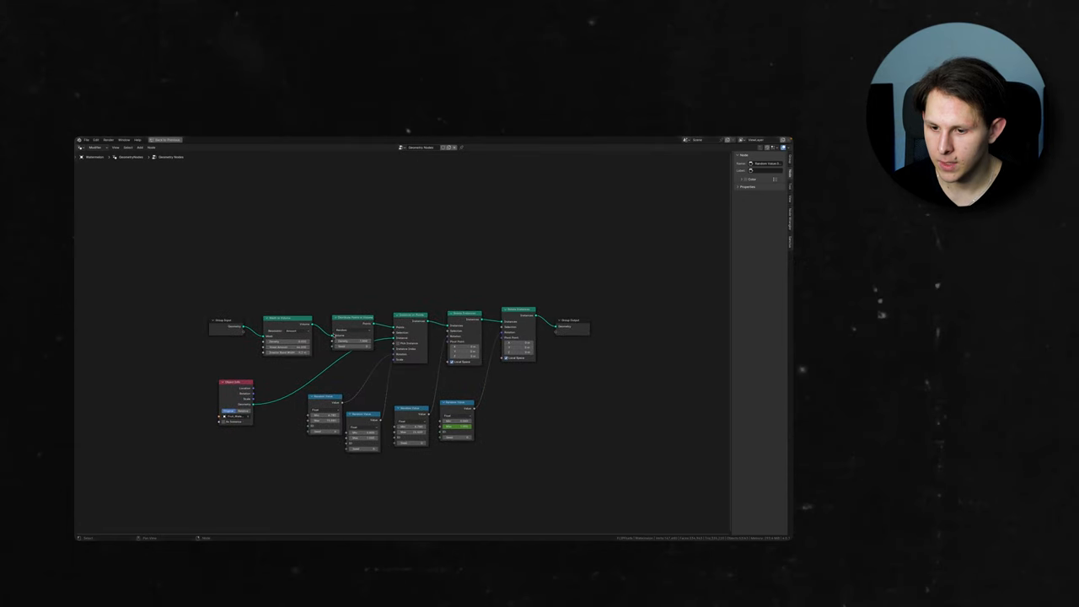
# Maximize the Node Editor so the whole node network fills the area
pyautogui.click(161, 142)
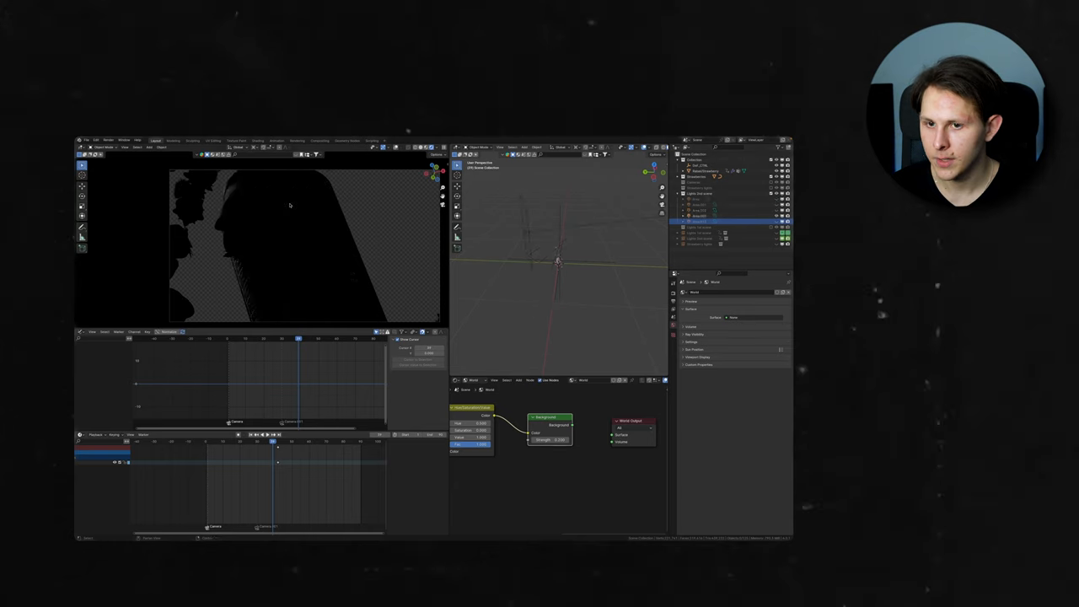
# Show the dark silhouette shot with its three-node setup and keyframed Dope Sheet
pyautogui.click(699, 221)
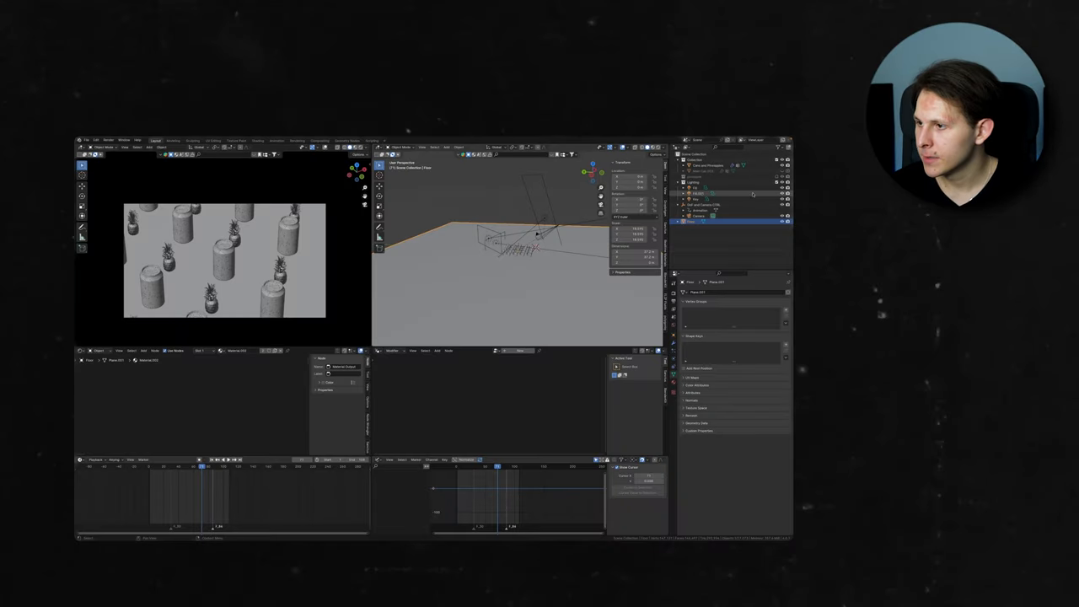
# Select the camera in the rows-of-cans scene and view its zigzag path over the cans
pyautogui.click(695, 189)
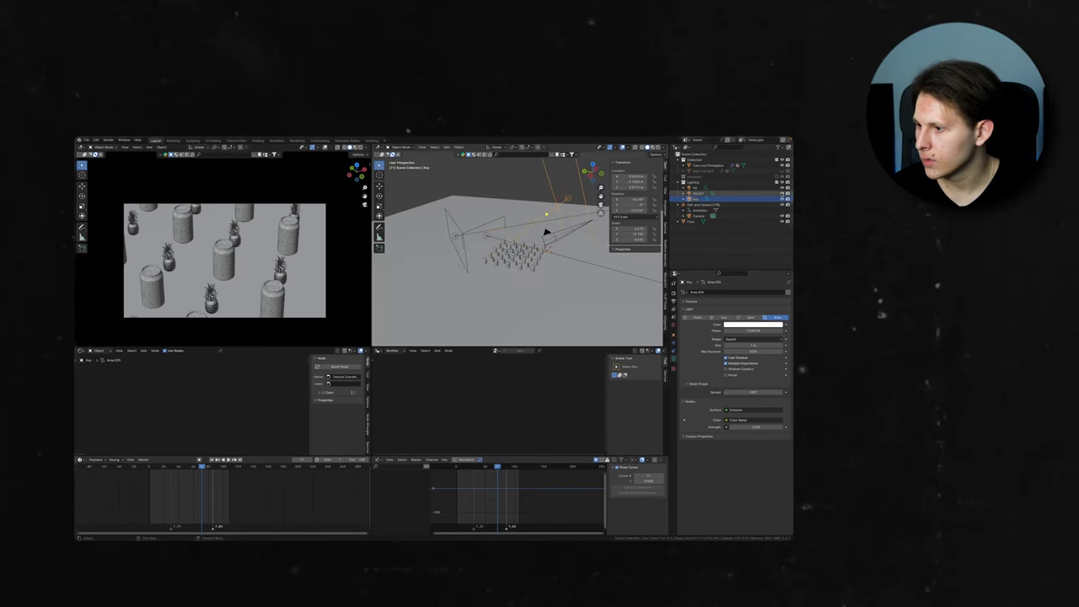
pyautogui.click(752, 326)
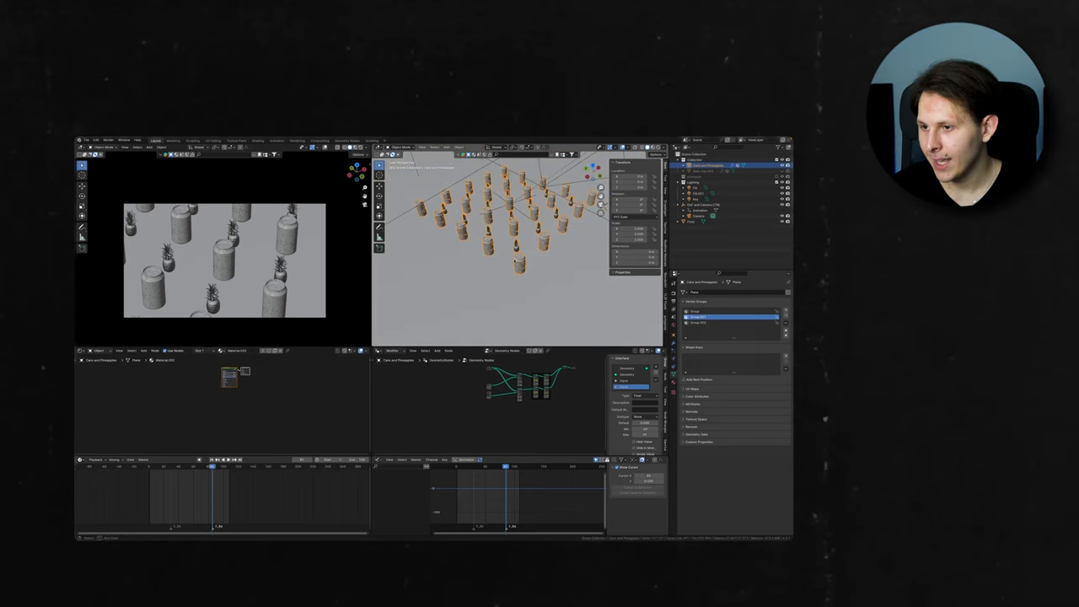
# Reveal the orange can grid in Material Preview with its Geometry Nodes setup below
pyautogui.press('Tab')
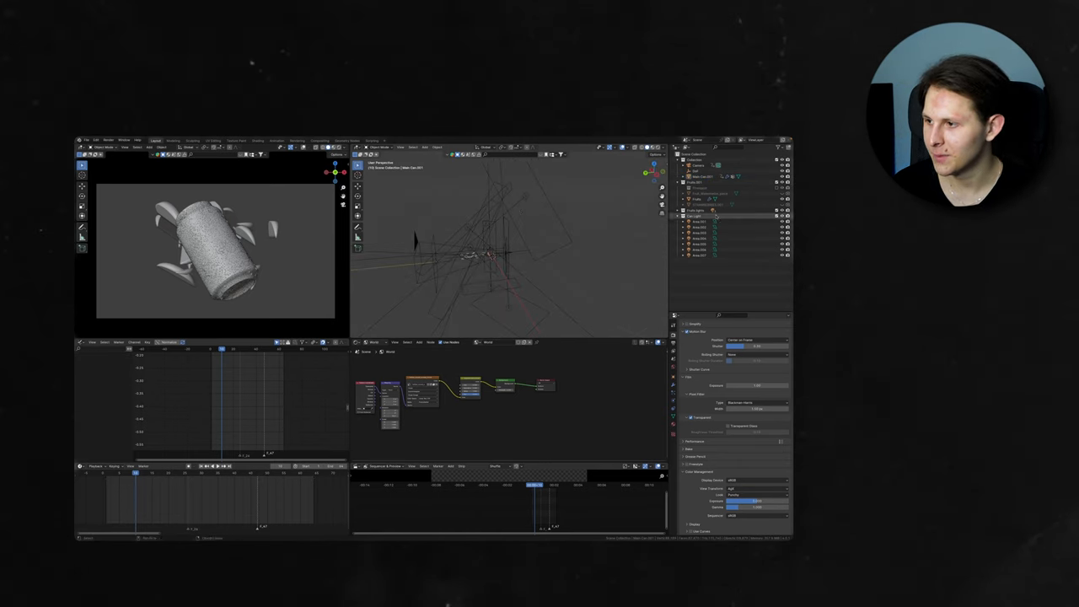
pyautogui.click(699, 226)
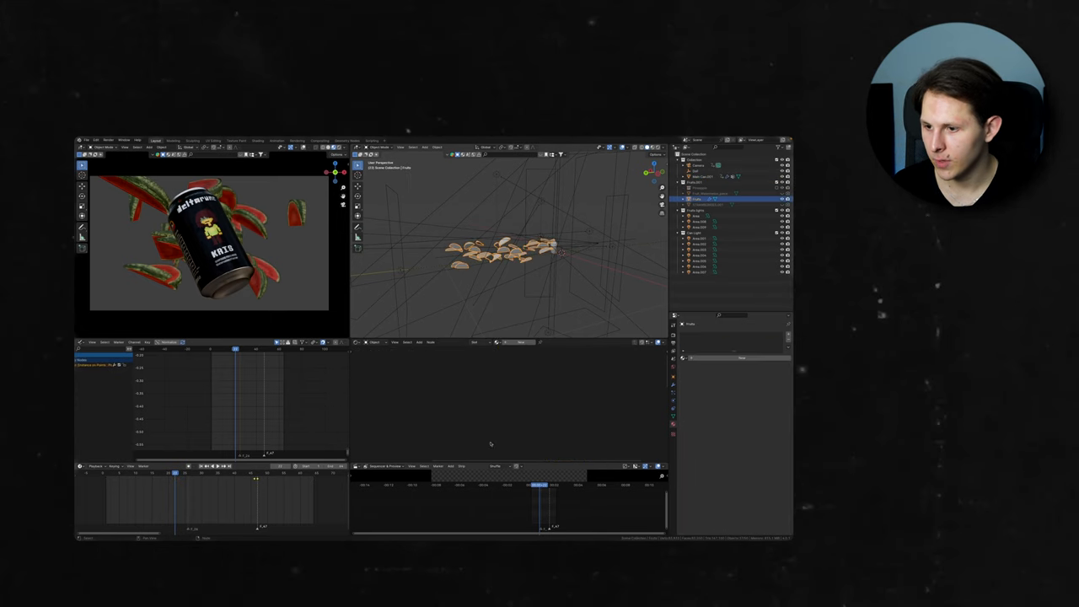
pyautogui.click(357, 342)
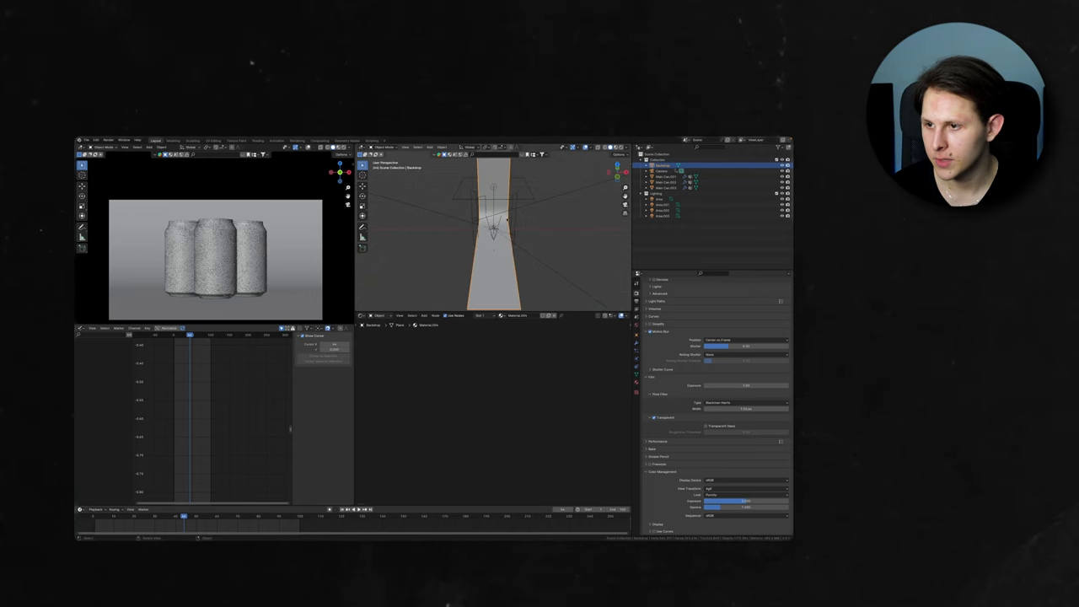
pyautogui.click(661, 199)
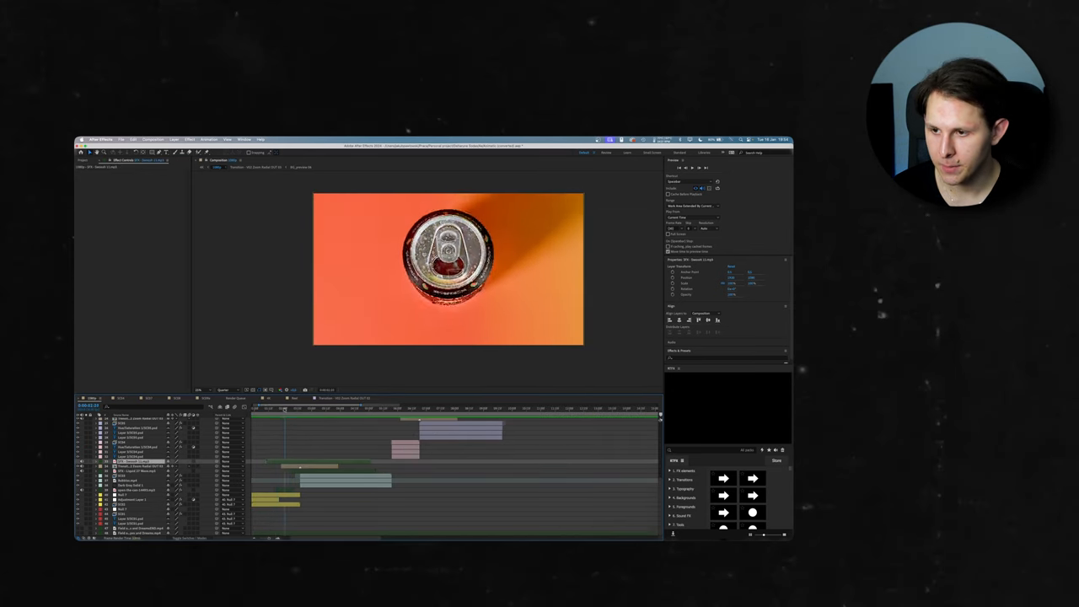
# Scrub to the water splash shot with red fruit pieces and show its layer effects
pyautogui.click(297, 410)
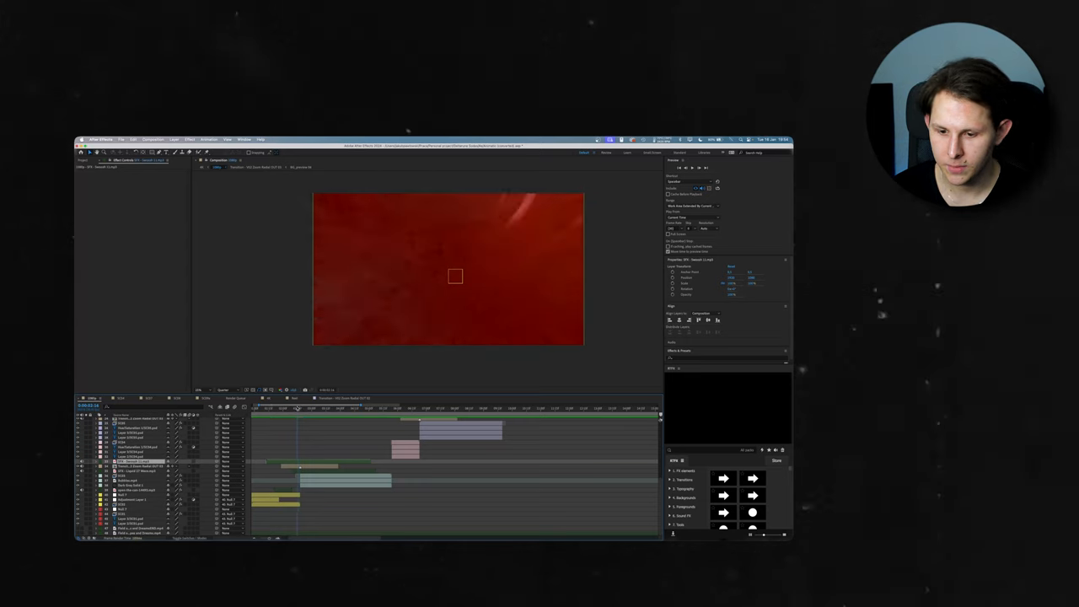
pyautogui.click(317, 408)
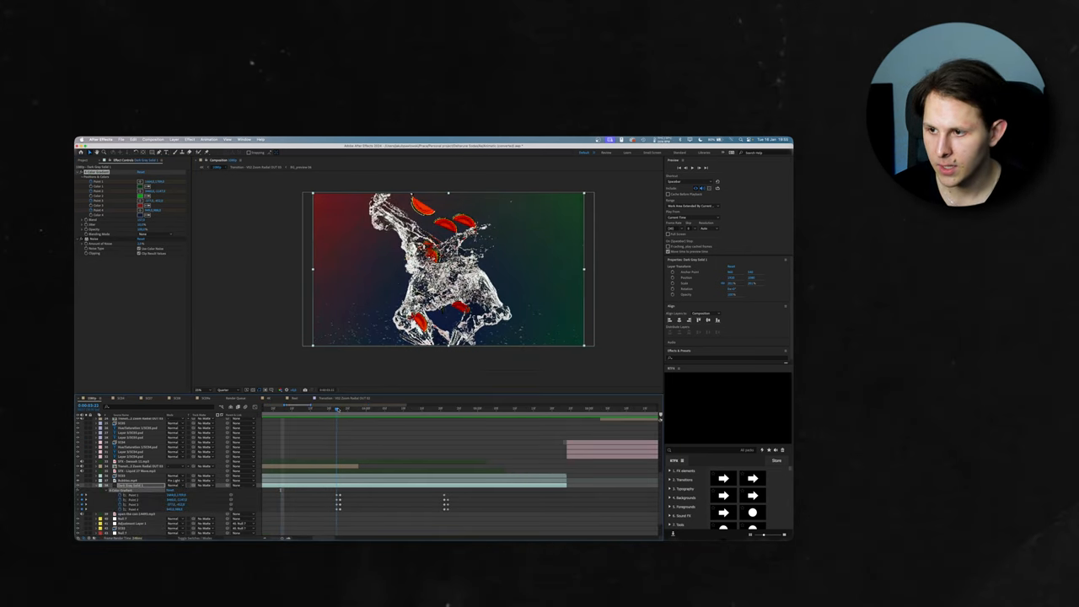
pyautogui.click(339, 408)
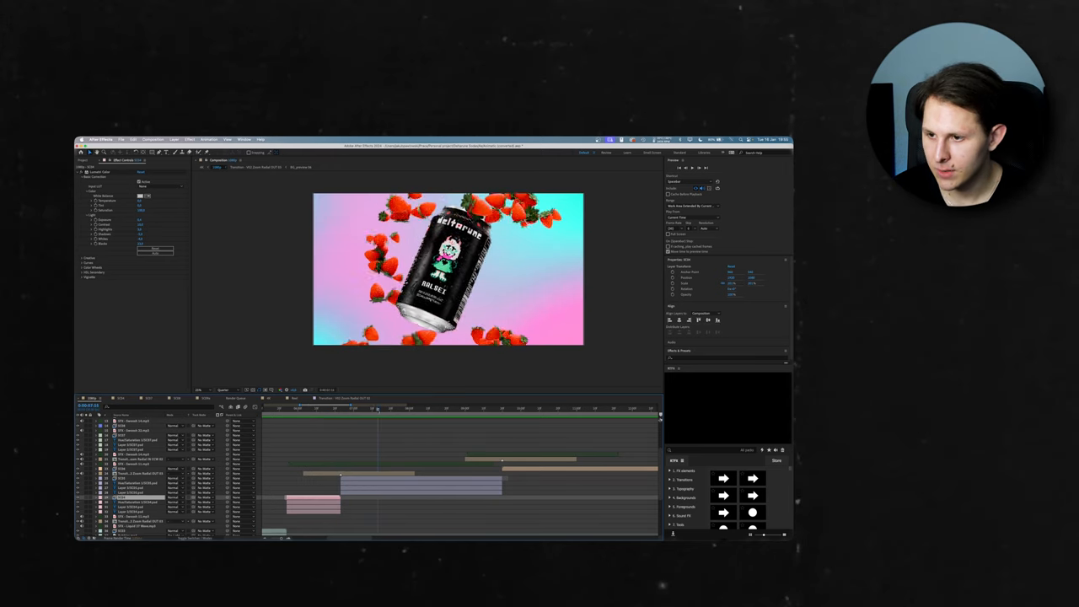
# Move the time indicator to the angled close-up of the can rows with pineapples
pyautogui.click(422, 410)
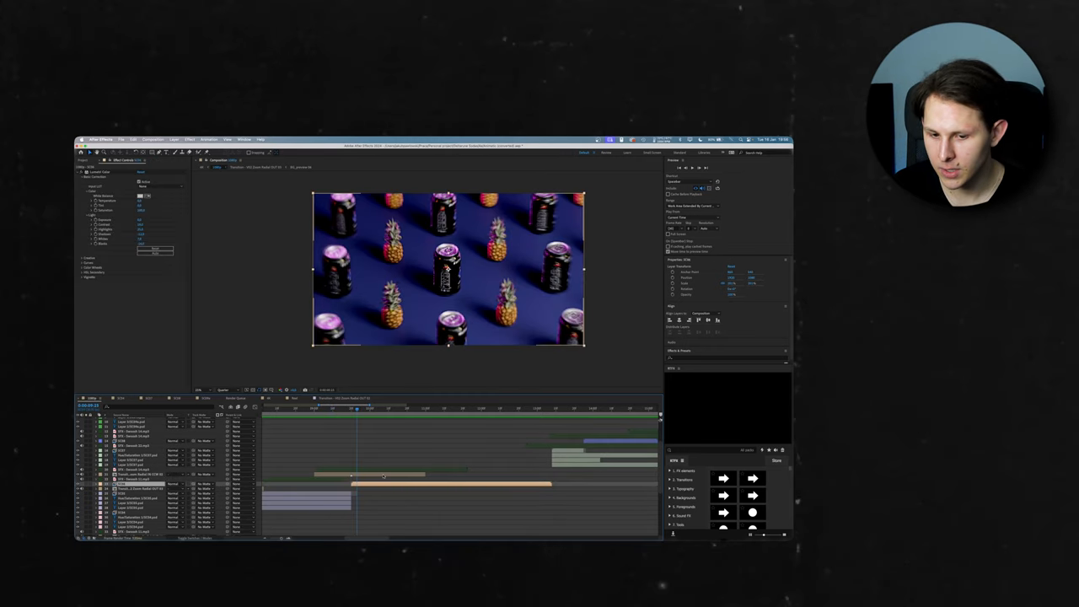
pyautogui.click(548, 409)
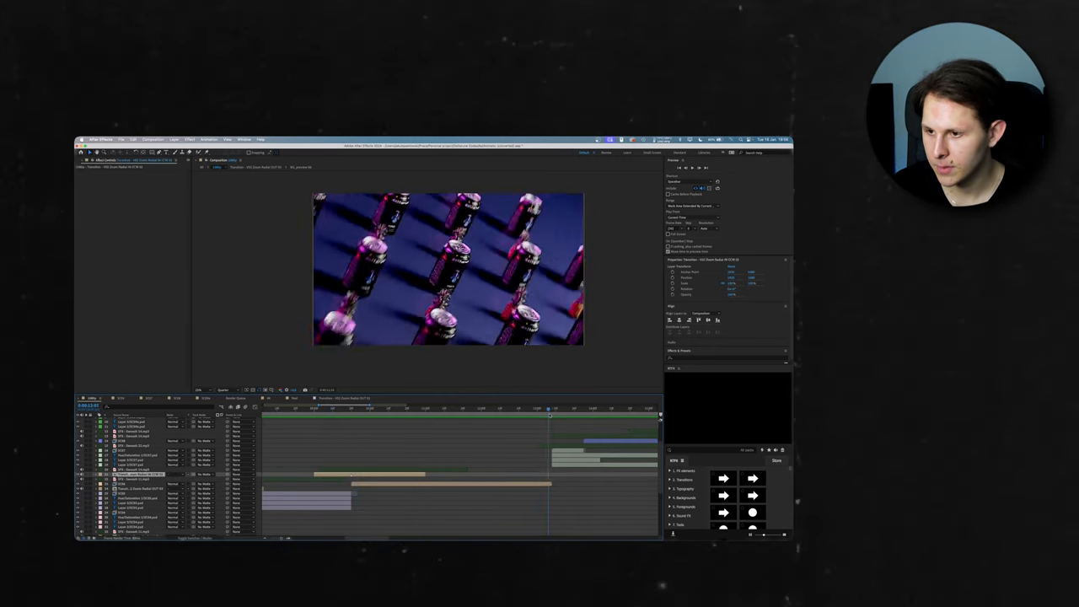